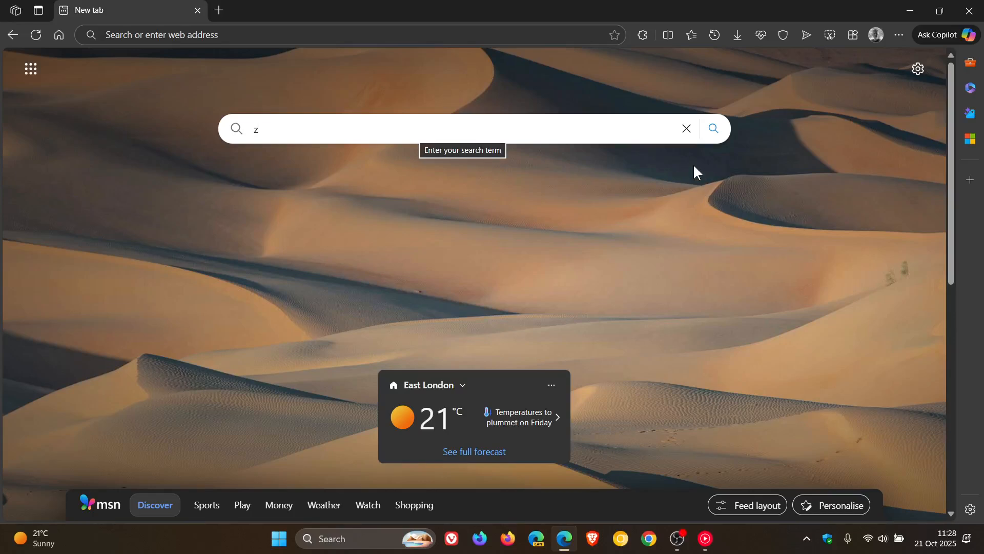
Step: Clear the typed letter from the new tab page's web search box
click(687, 129)
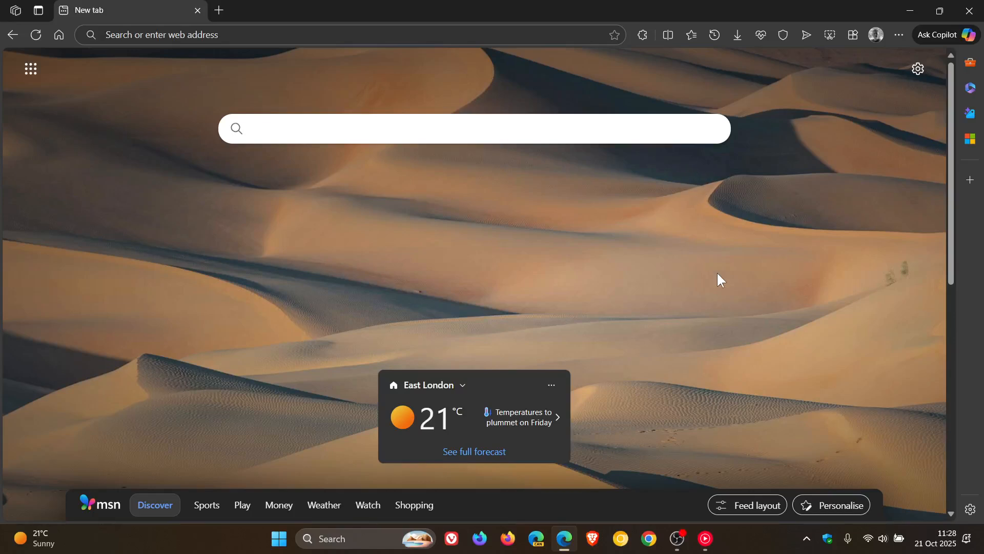
mouse_move(716, 292)
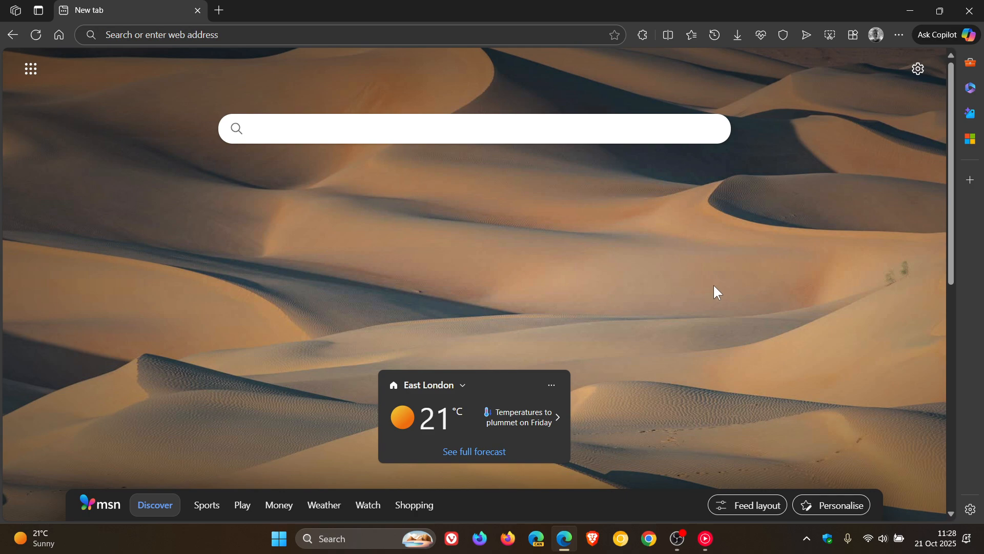
mouse_move(884, 402)
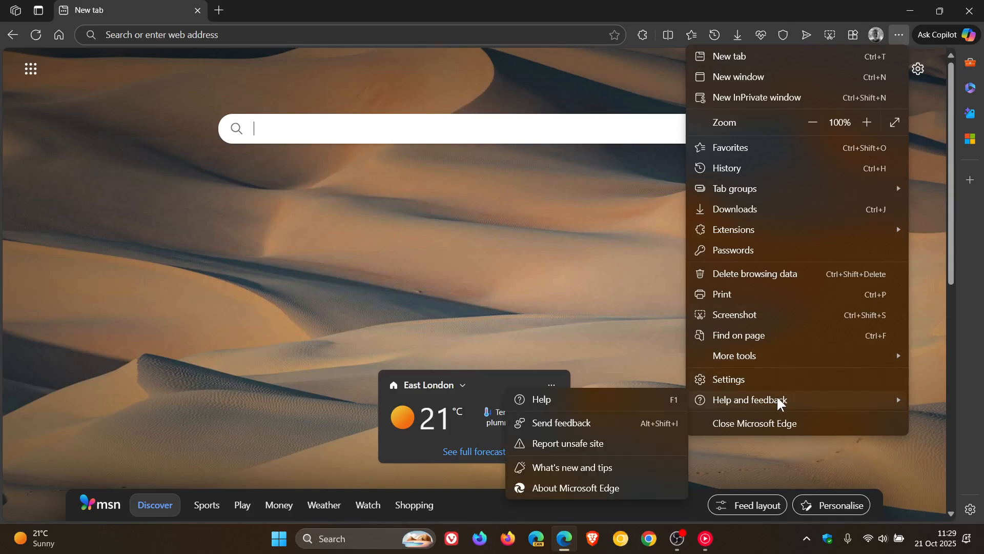
Step: Show the About Microsoft Edge page reporting the browser is up to date at version 141.0.3537.92
click(576, 488)
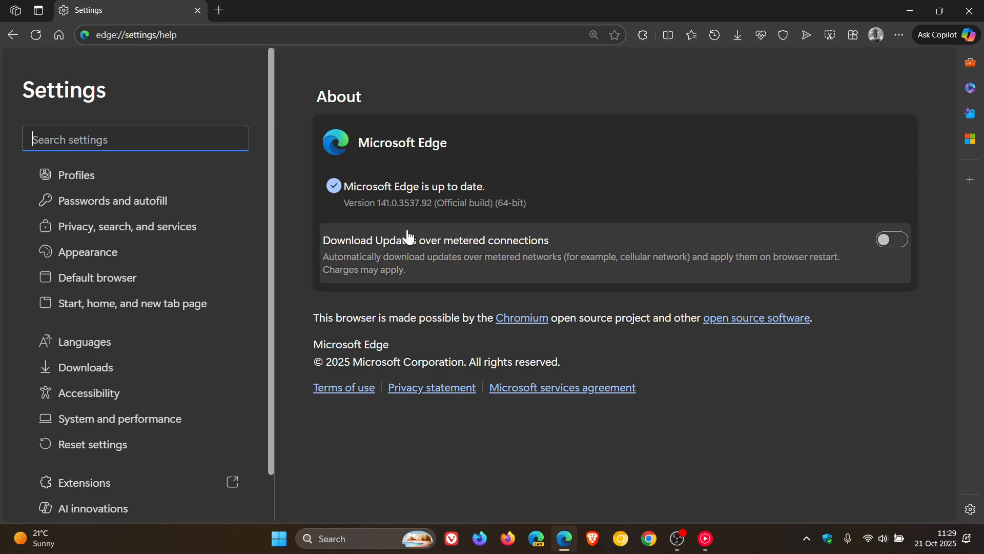
mouse_move(397, 222)
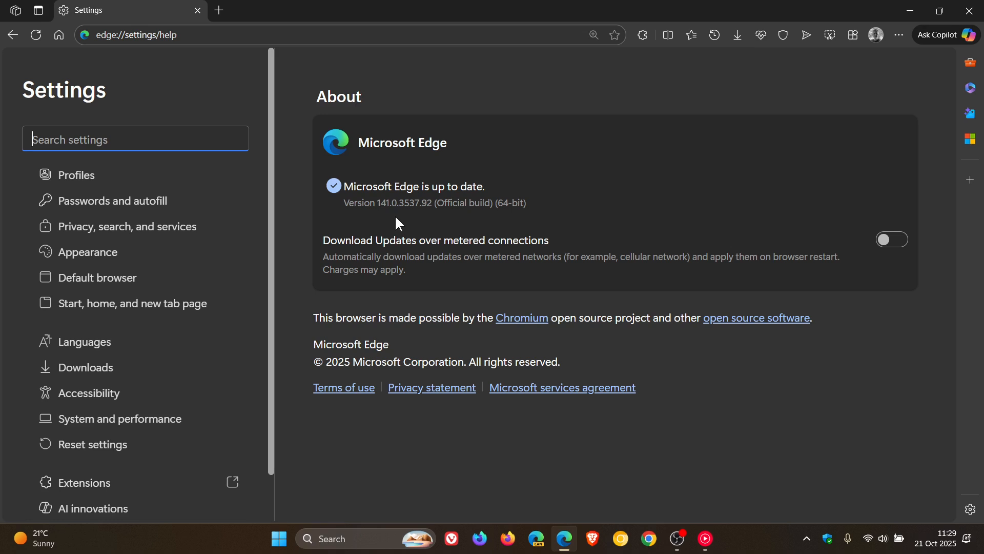
mouse_move(426, 220)
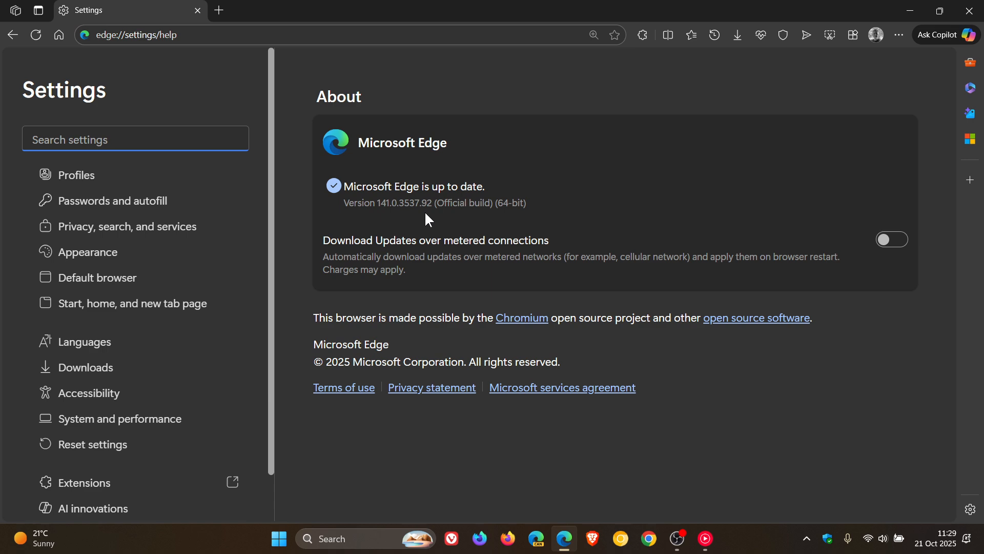
click(136, 139)
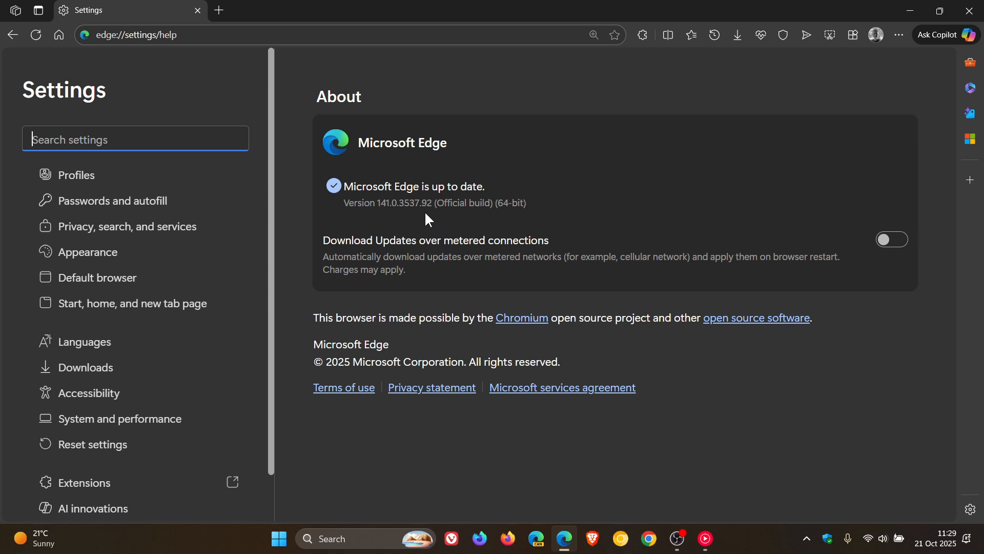
mouse_move(450, 223)
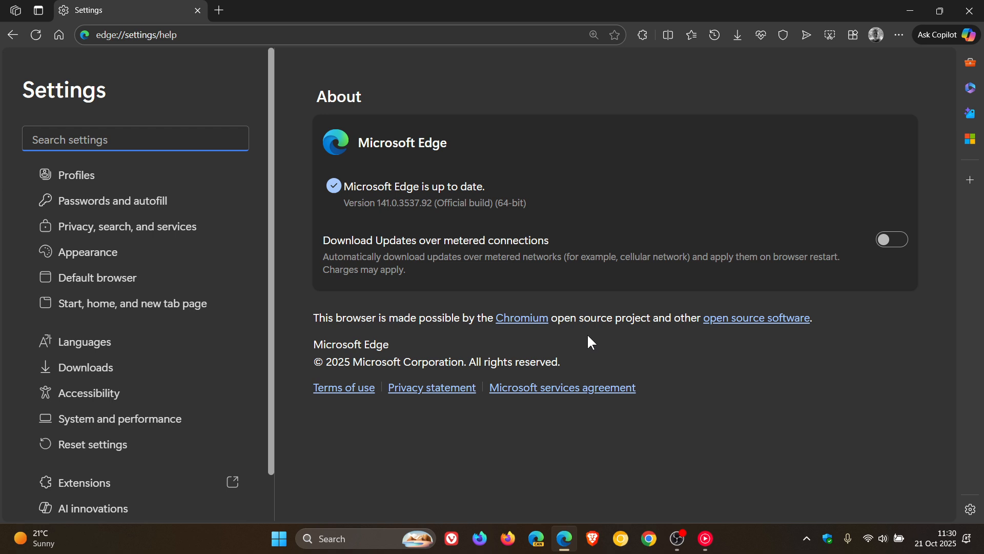
mouse_move(518, 201)
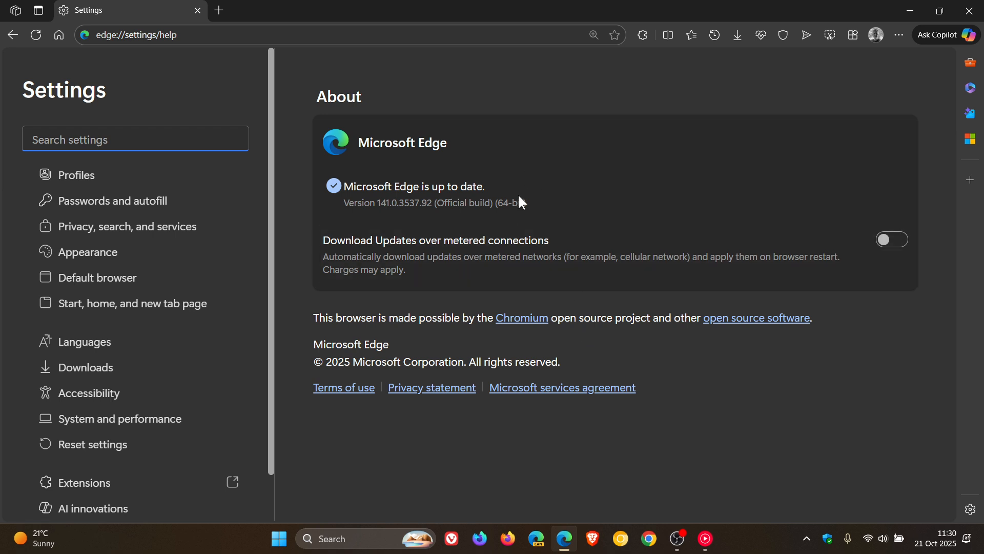
mouse_move(535, 207)
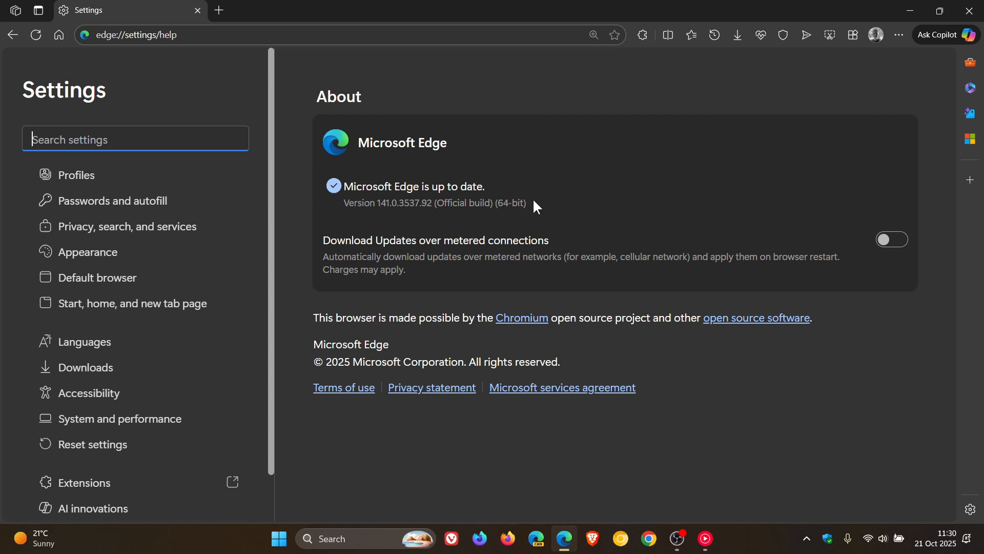
mouse_move(536, 249)
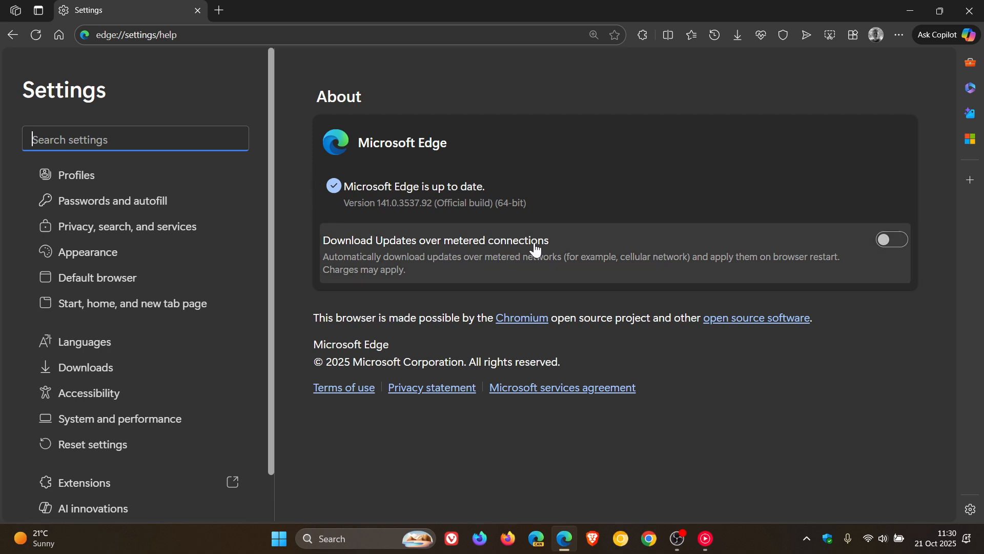
mouse_move(589, 209)
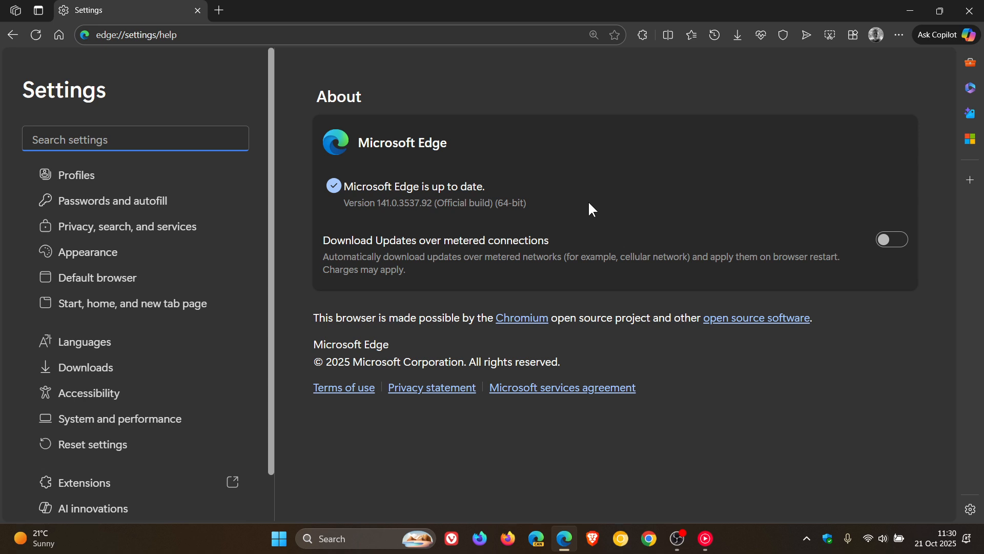
mouse_move(410, 228)
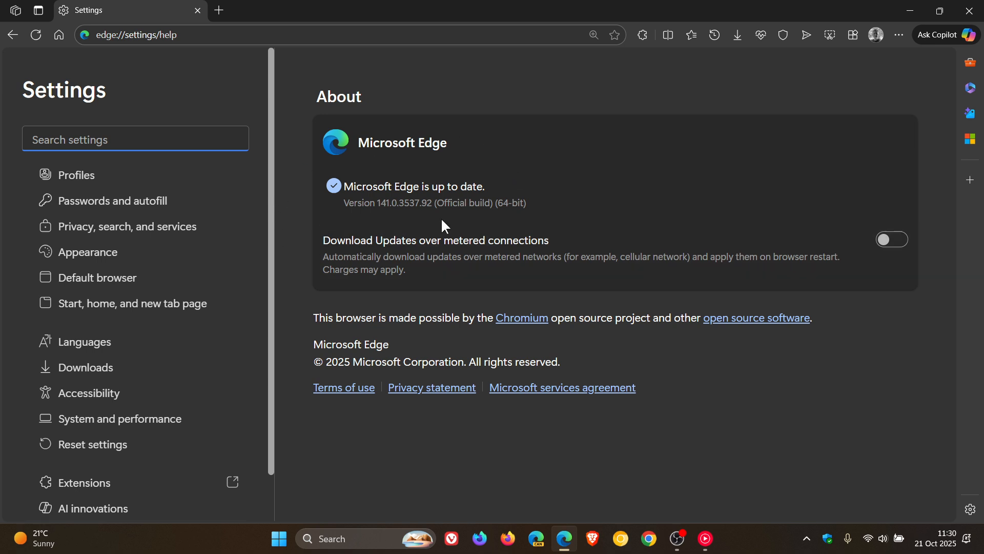
mouse_move(439, 221)
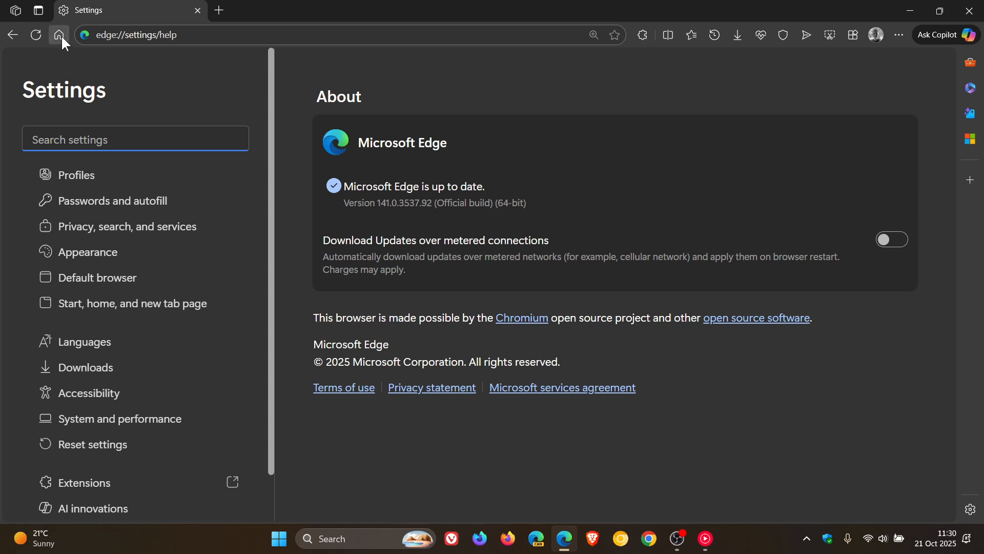
Step: Return from the About page to the home new tab page with the search box and weather
click(58, 35)
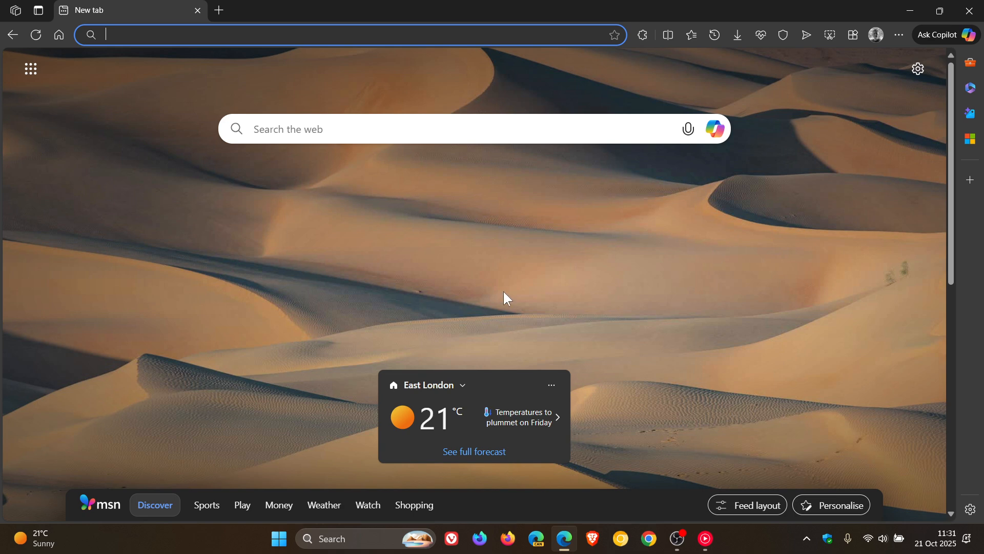
mouse_move(698, 268)
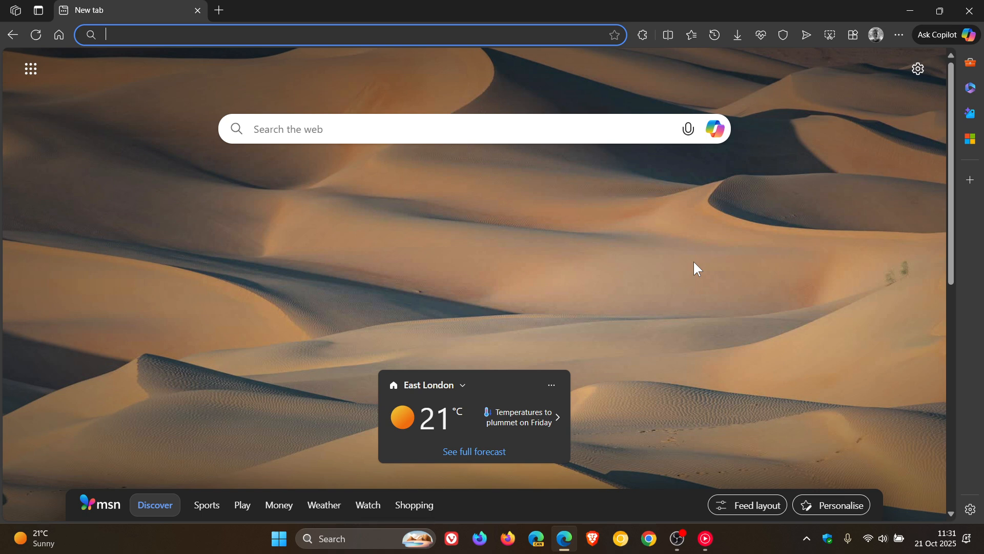
mouse_move(702, 278)
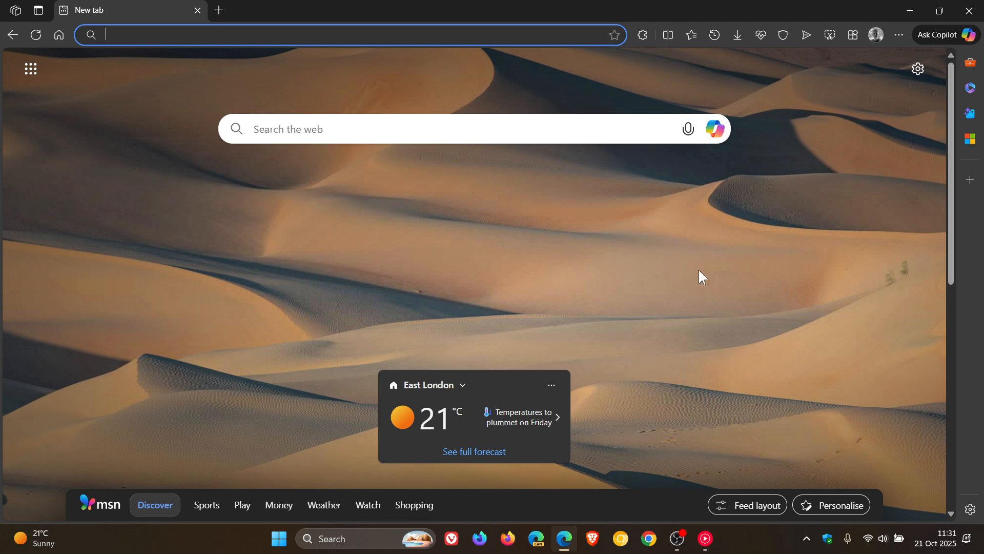